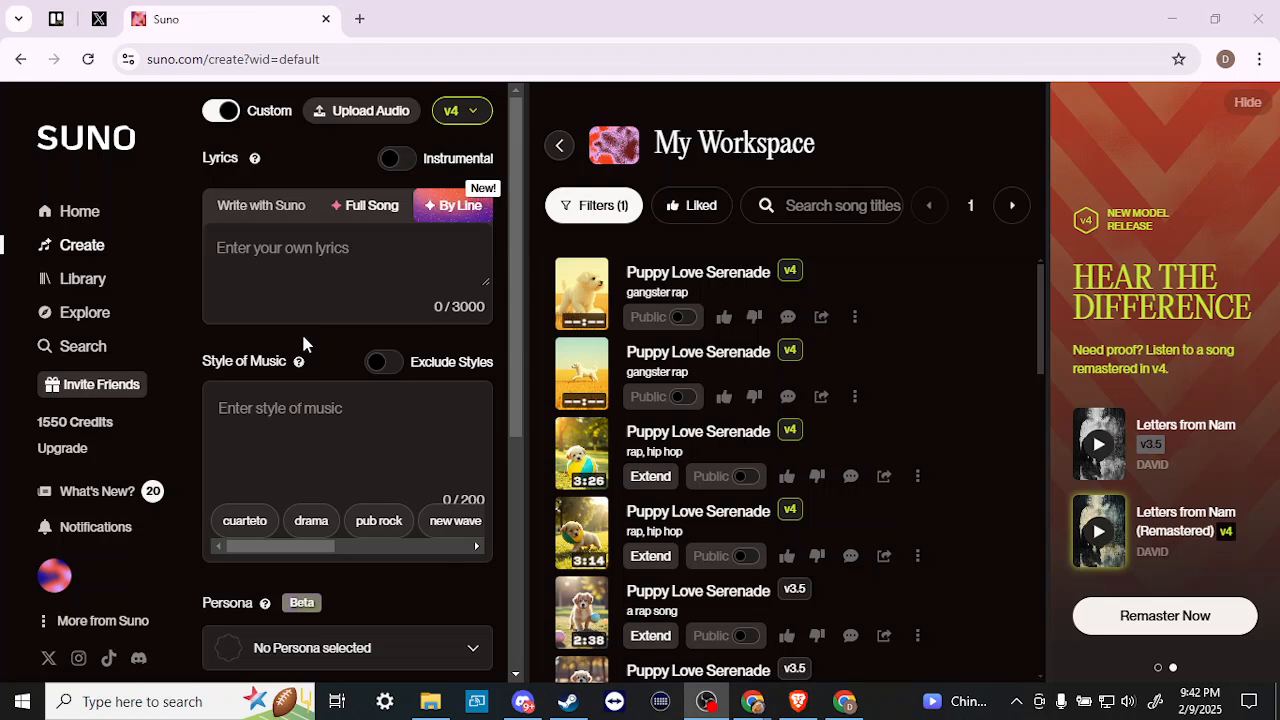
mouse_move(385, 111)
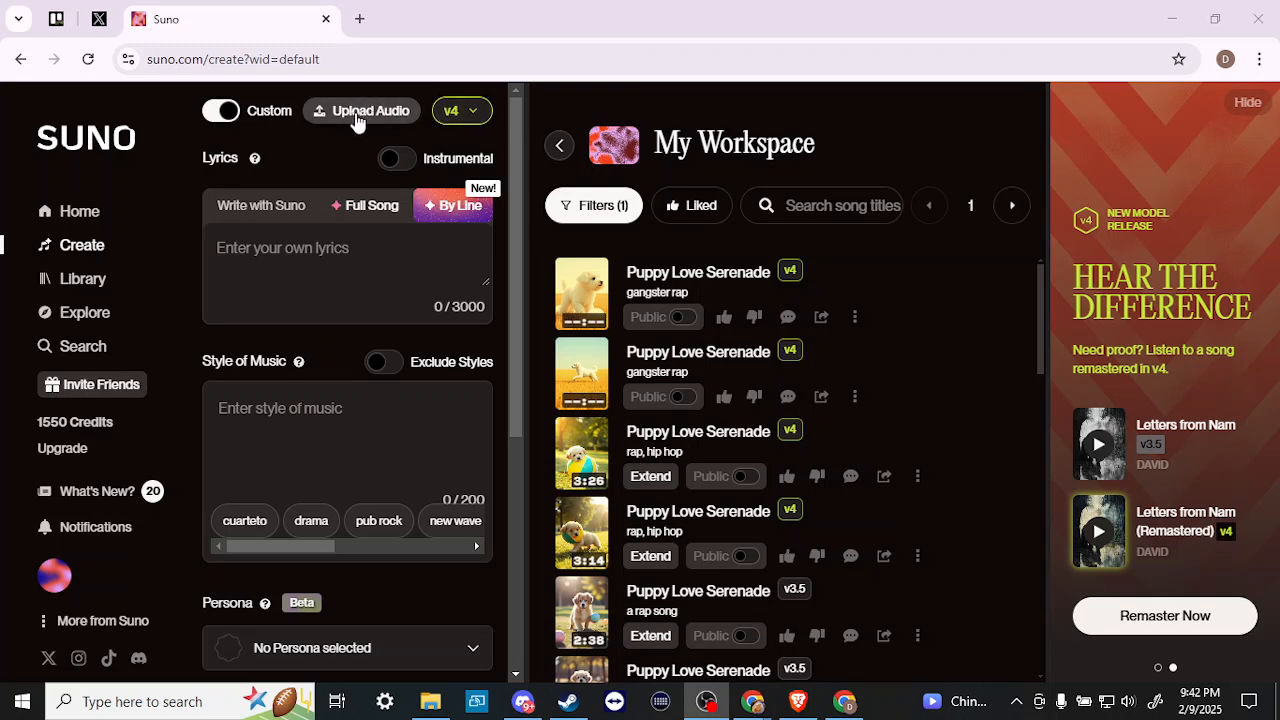
mouse_move(312, 148)
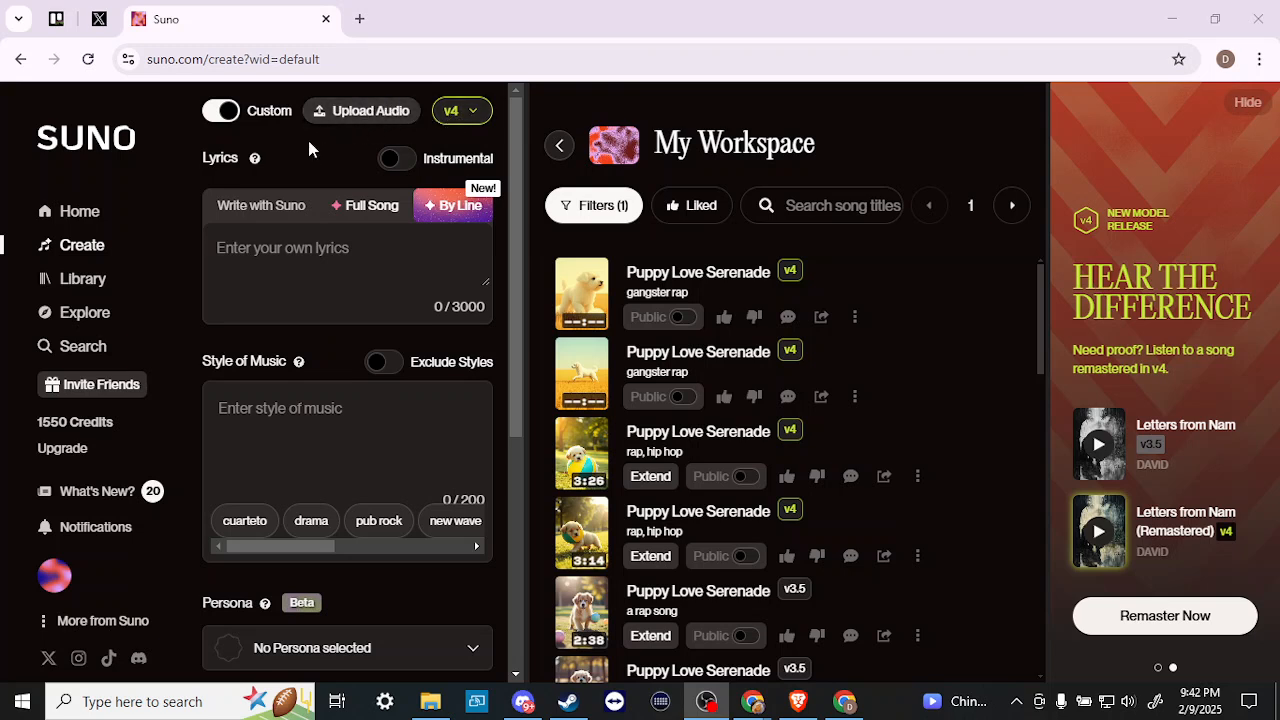
mouse_move(330, 158)
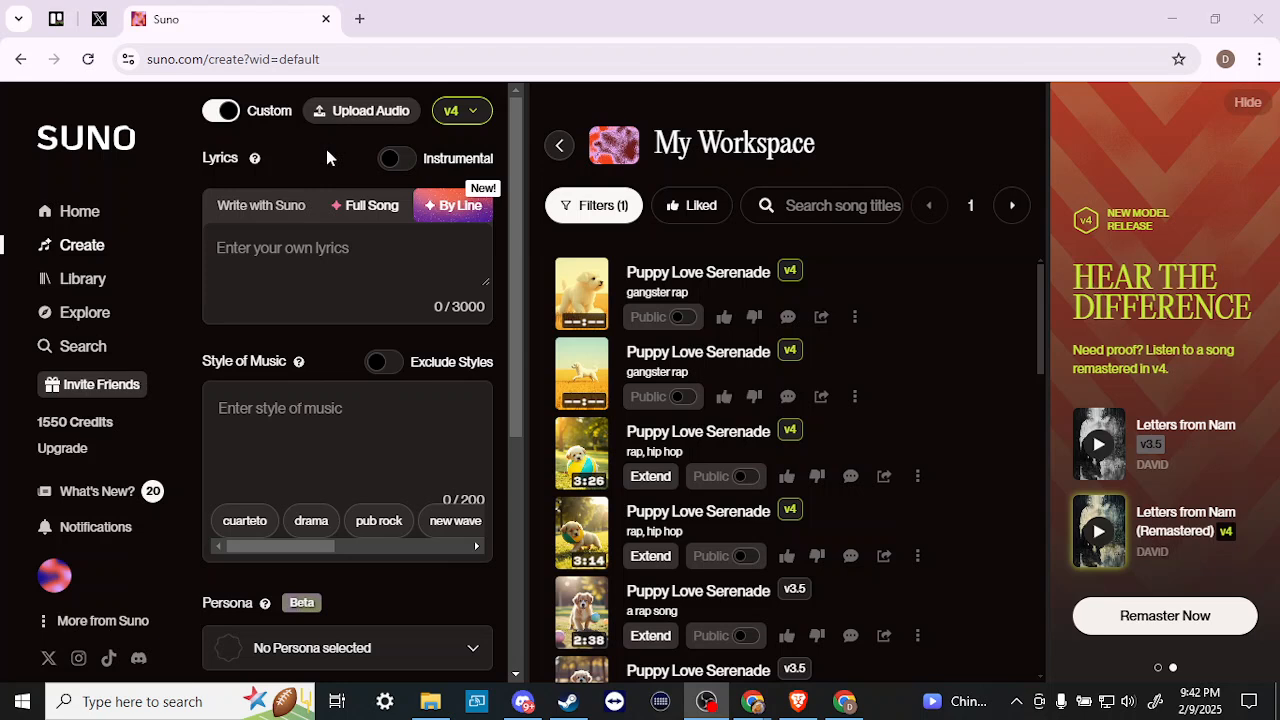
Turn off Custom mode and enter the song description 'a pop male singer' after several rewordings
left_click(273, 260)
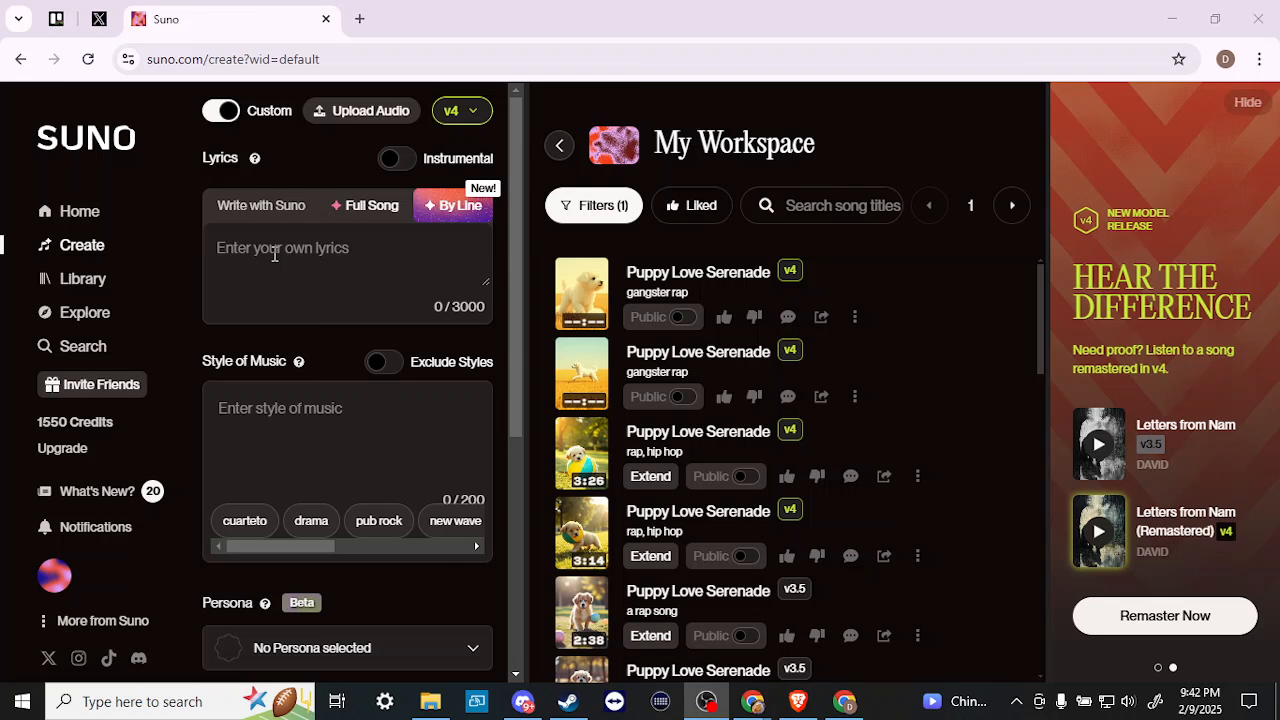
mouse_move(305, 414)
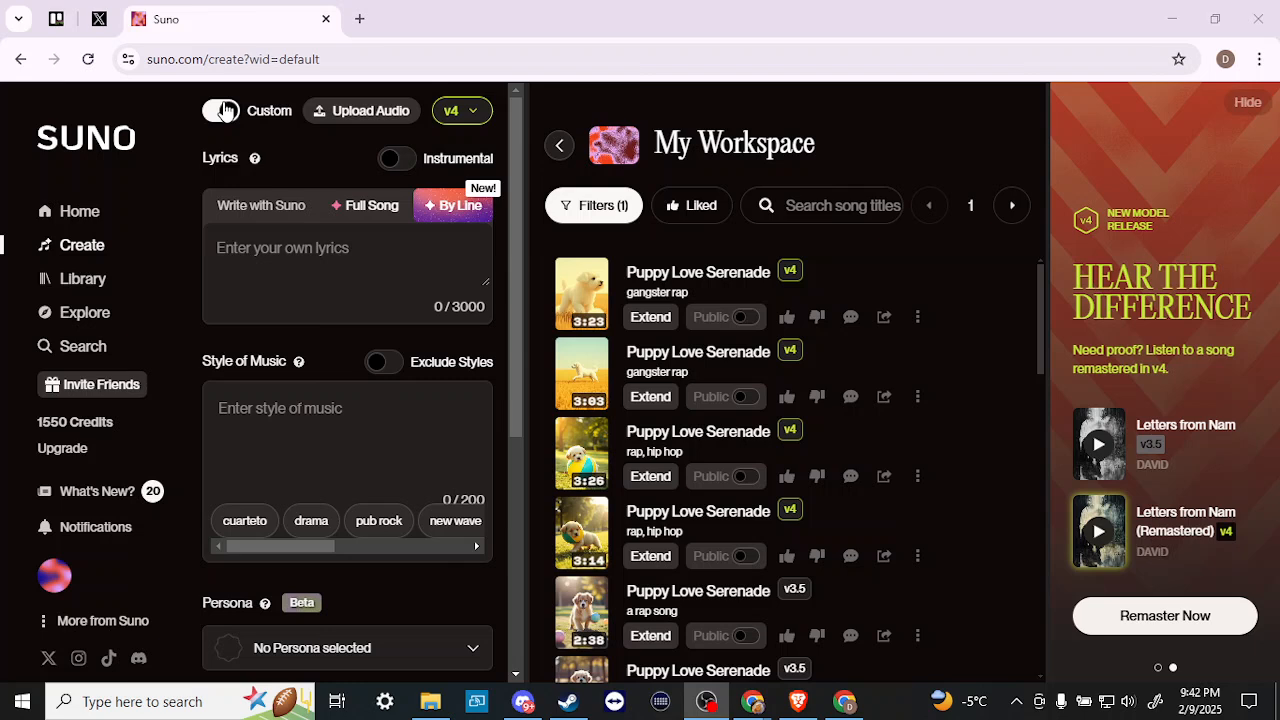
left_click(221, 110)
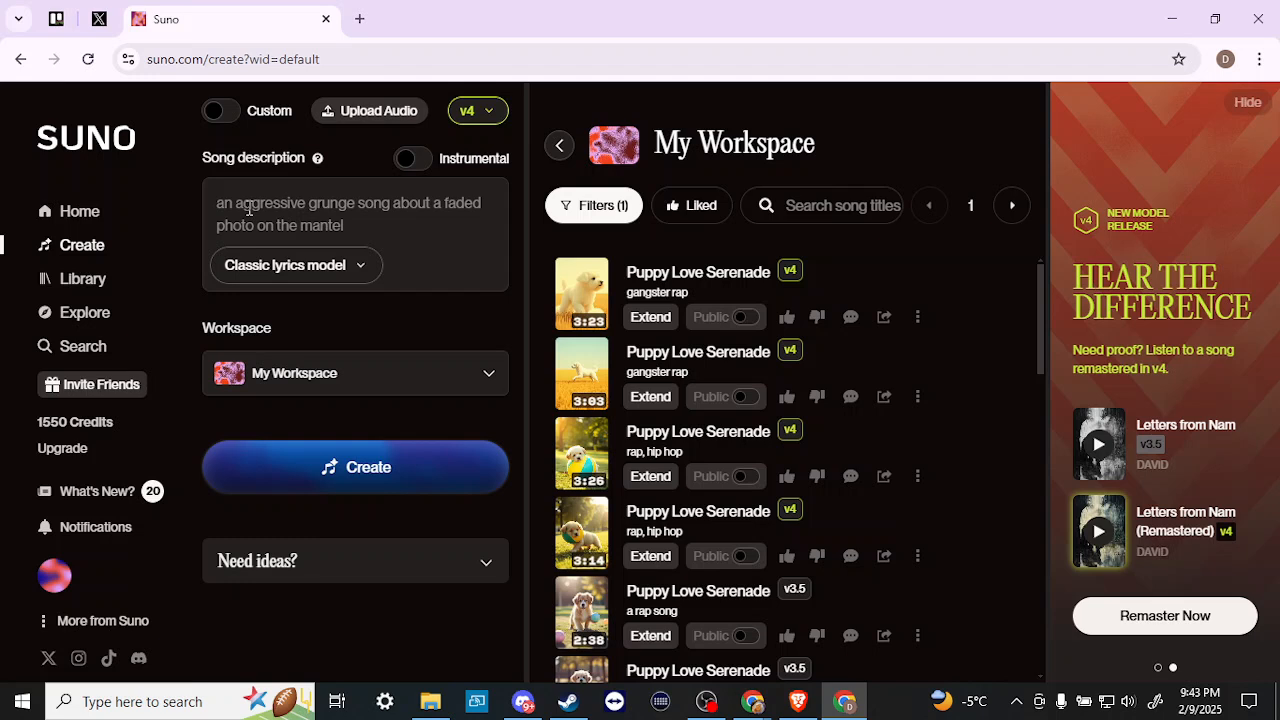
type("a male sing")
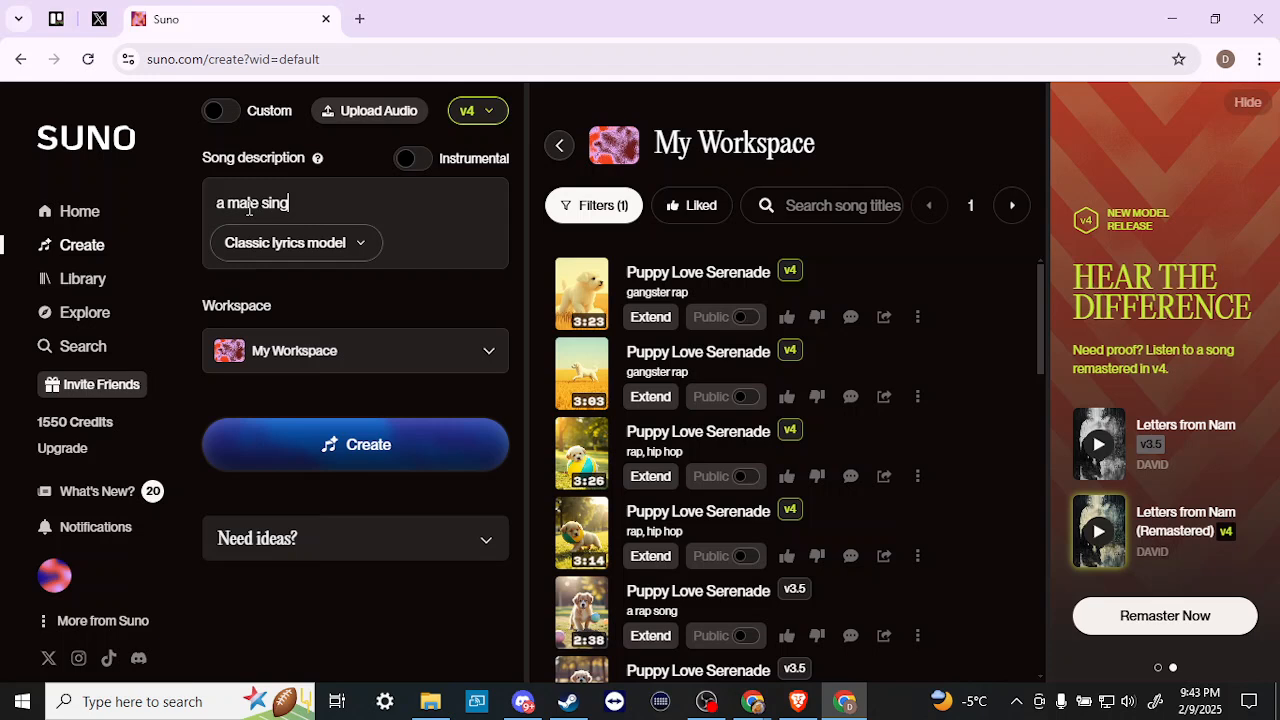
type("er")
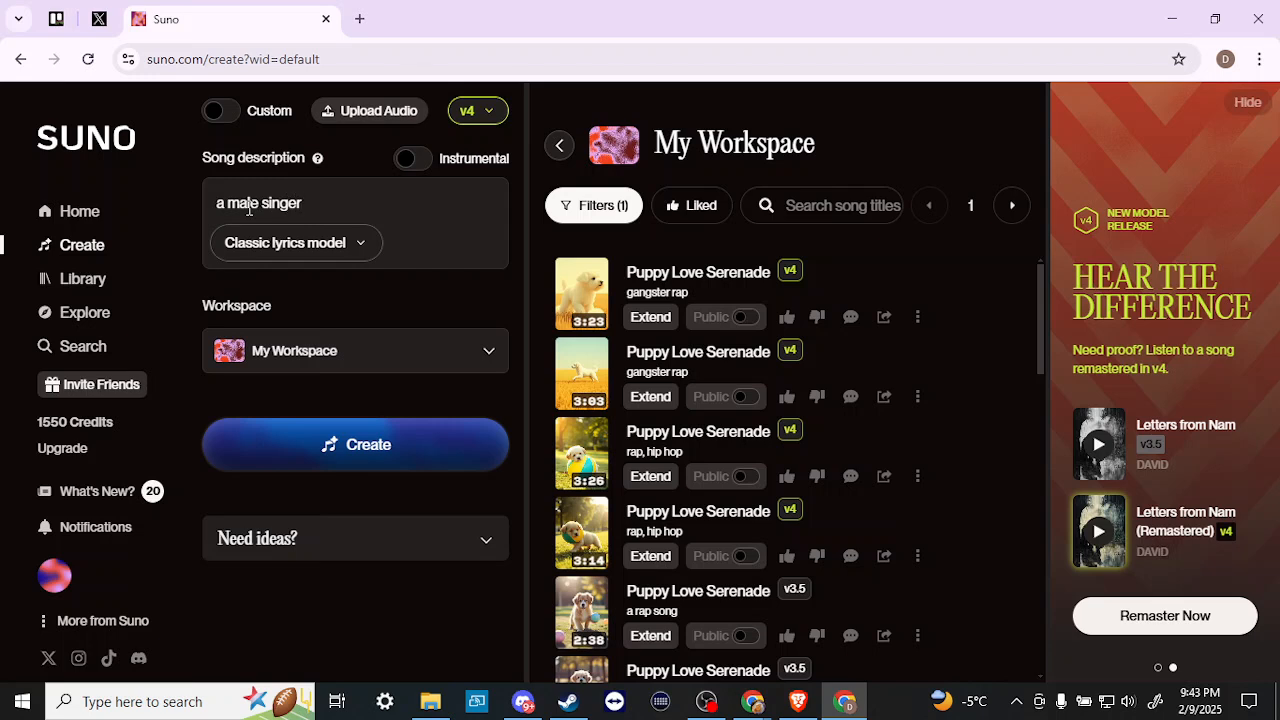
key("Backspace")
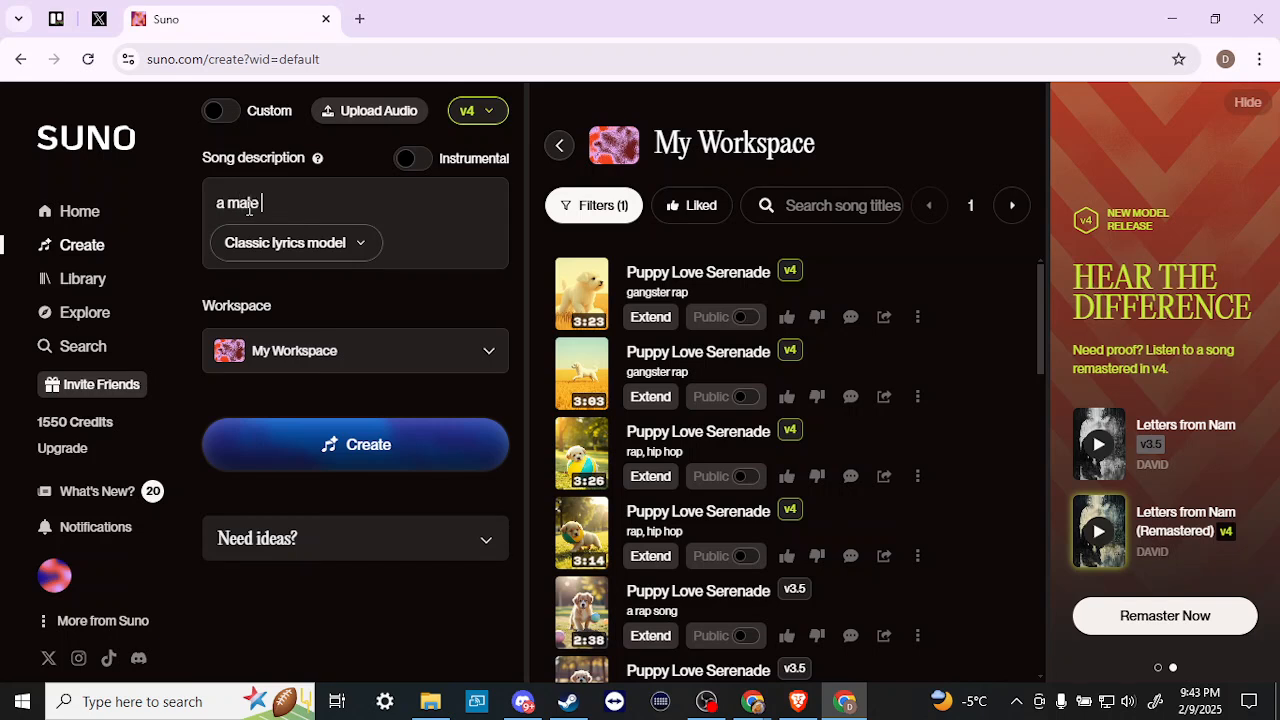
type("country singe")
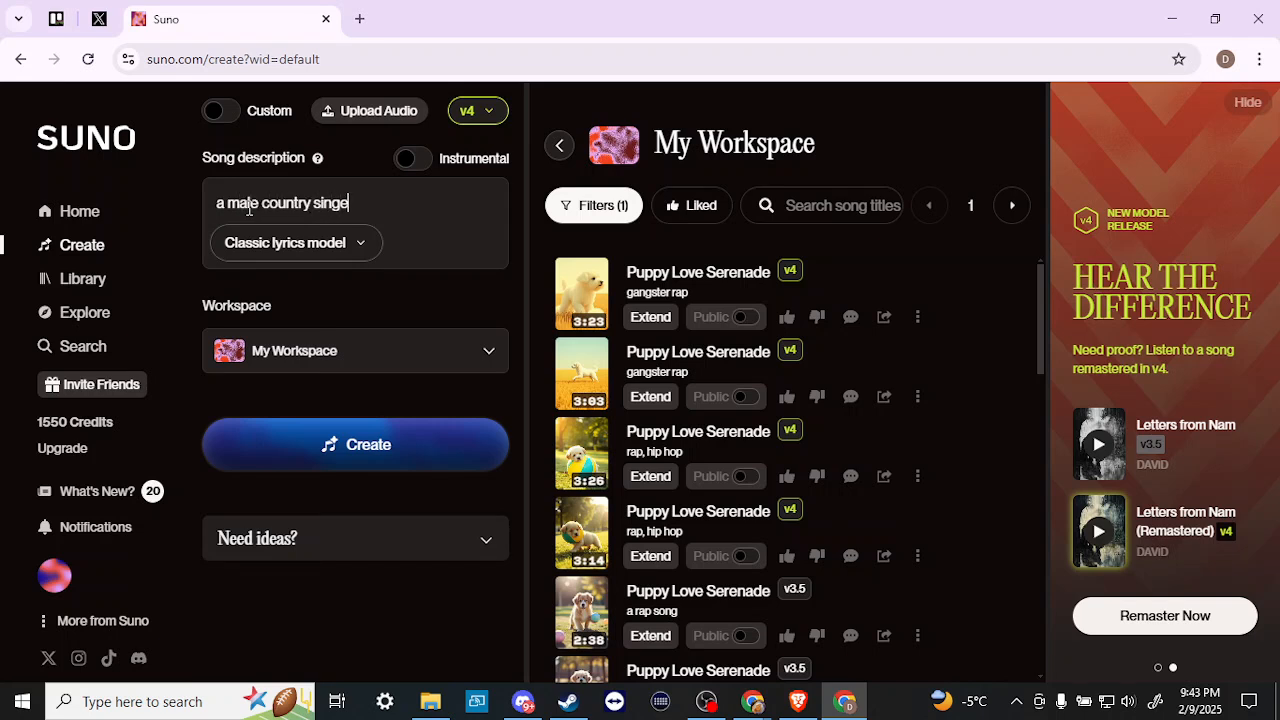
type("r")
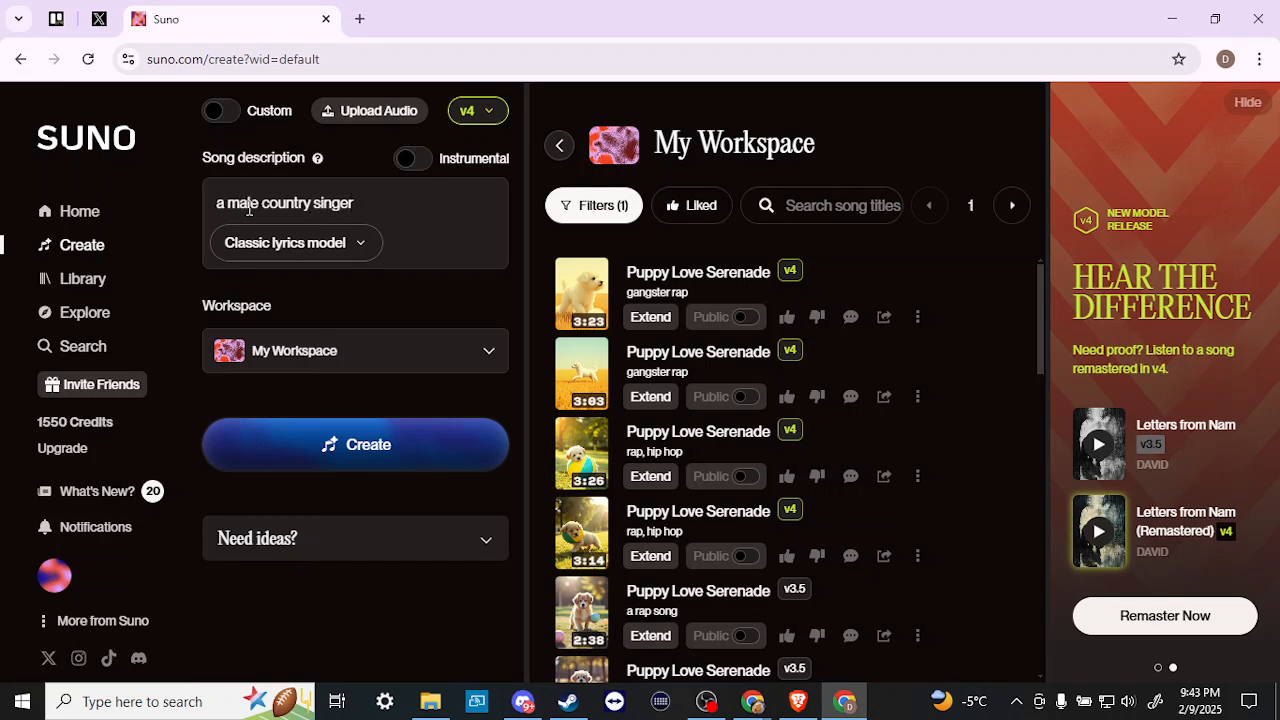
key("Backspace")
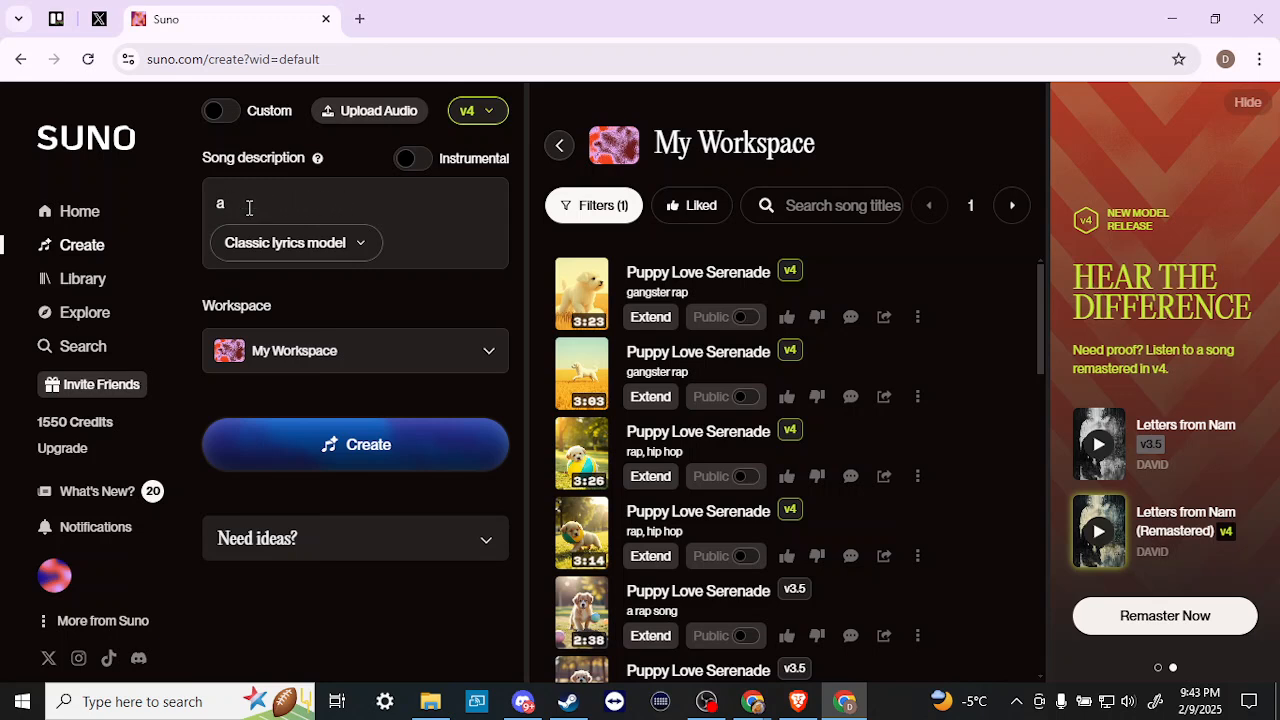
type("pop")
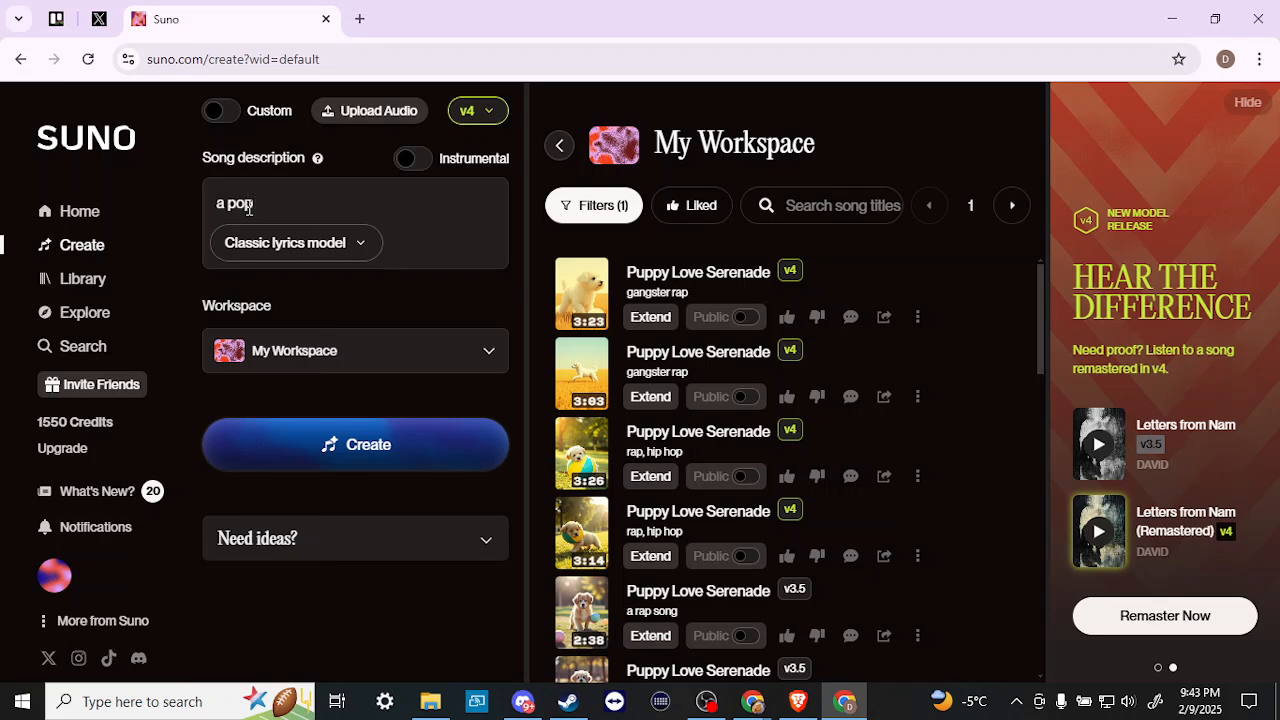
type("male singer")
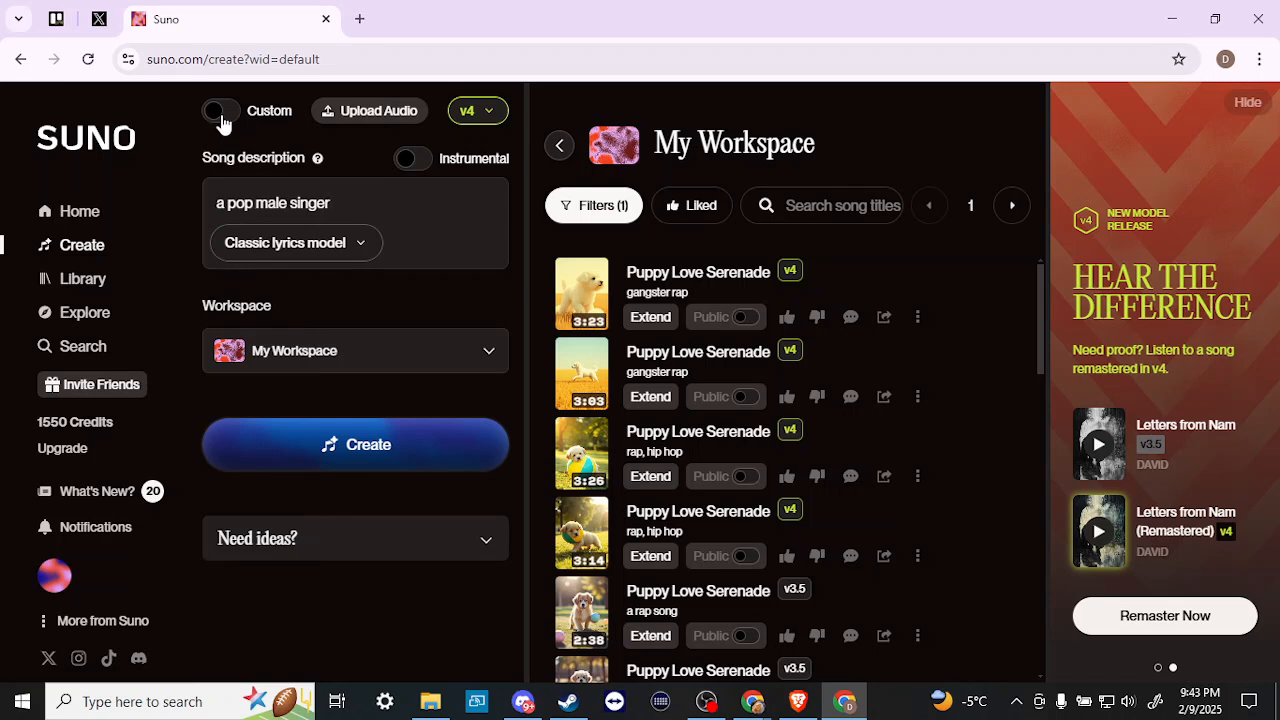
Re-enable Custom mode and open the Persona dropdown listing three saved personas
left_click(220, 110)
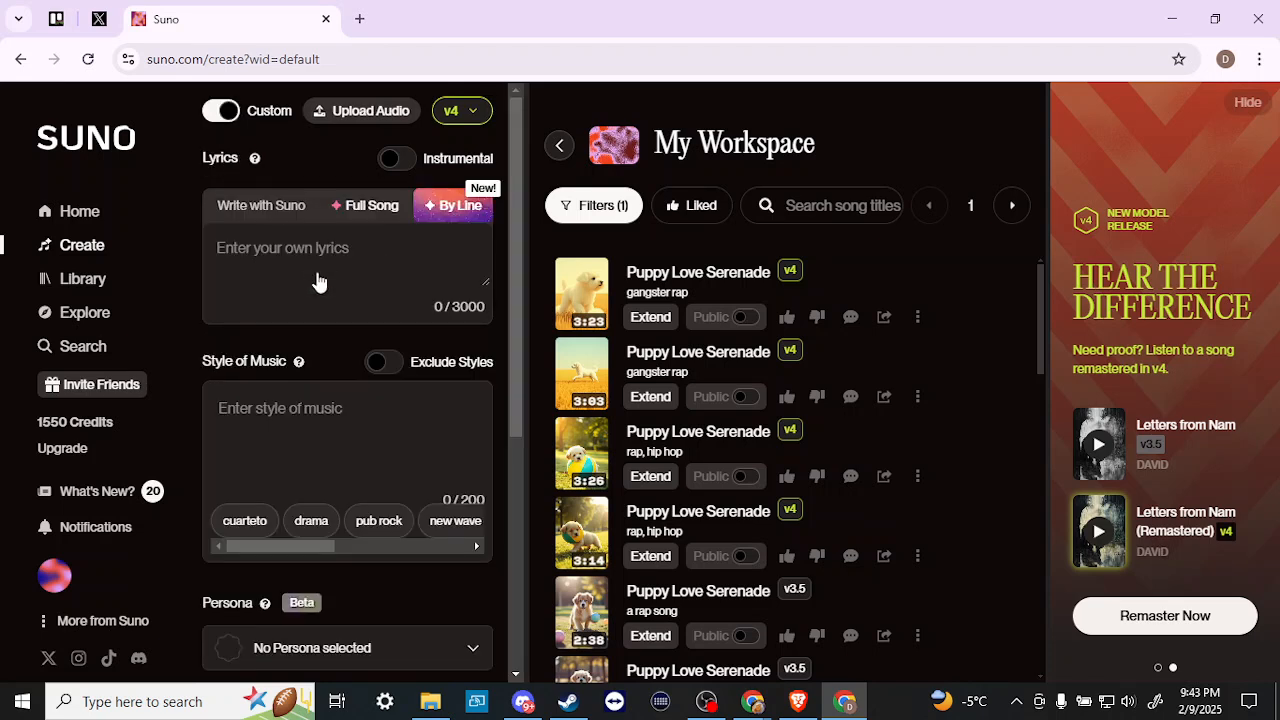
scroll("down", 3)
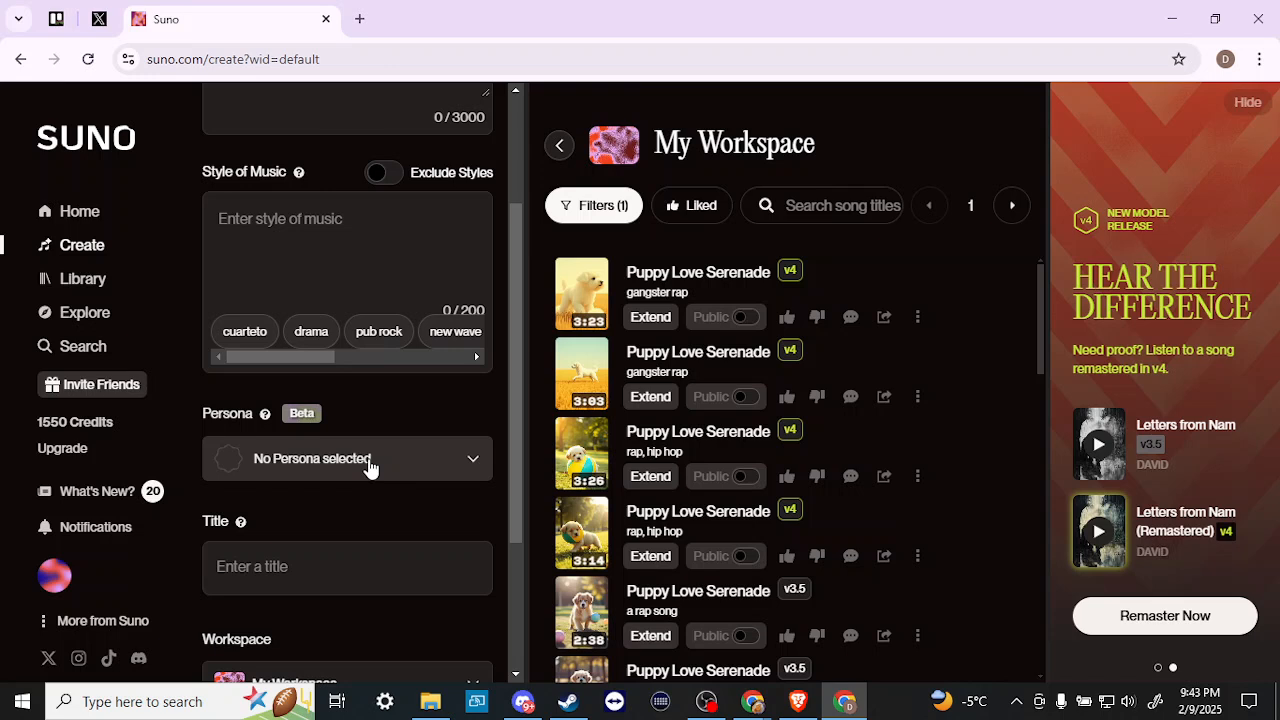
left_click(347, 458)
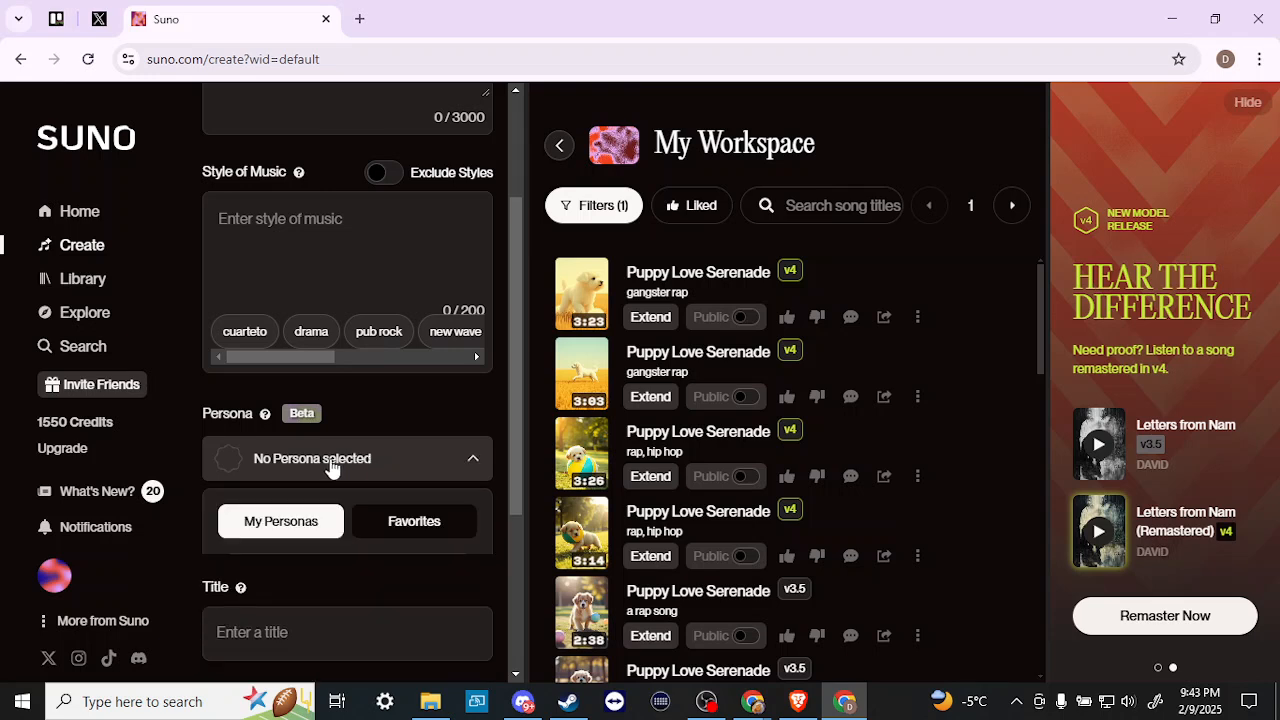
left_click(345, 458)
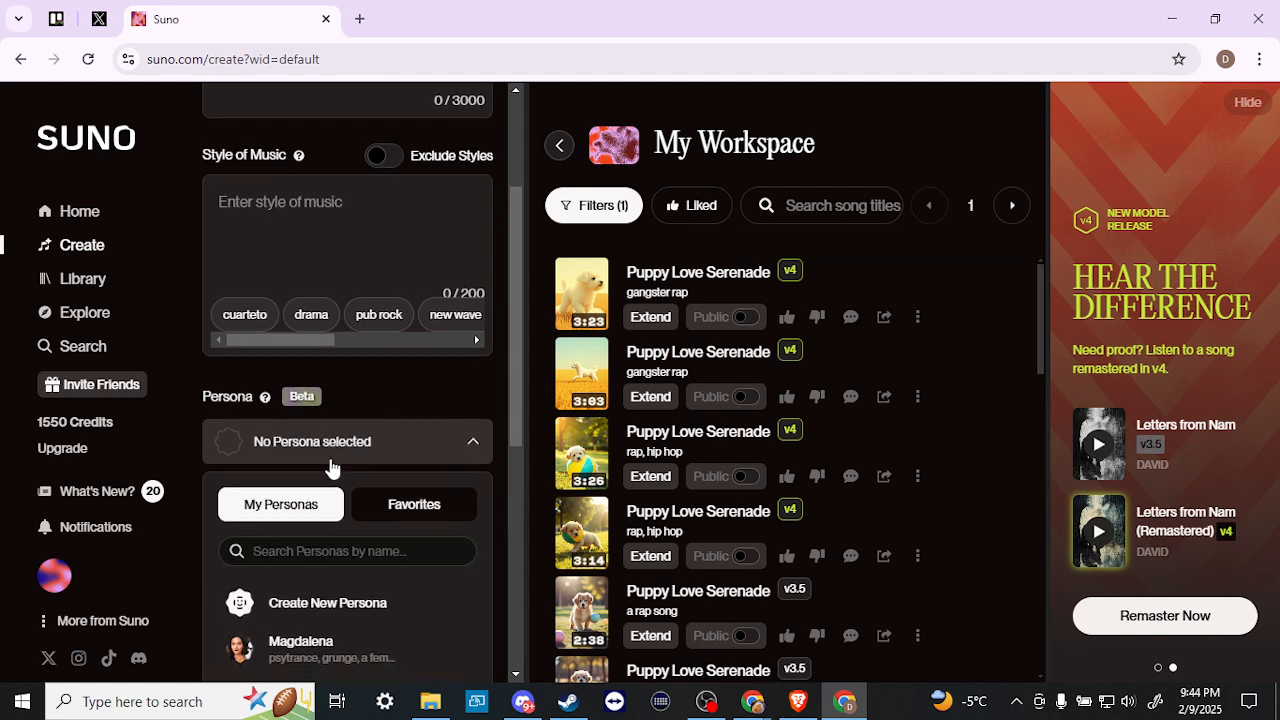
scroll("down", 3)
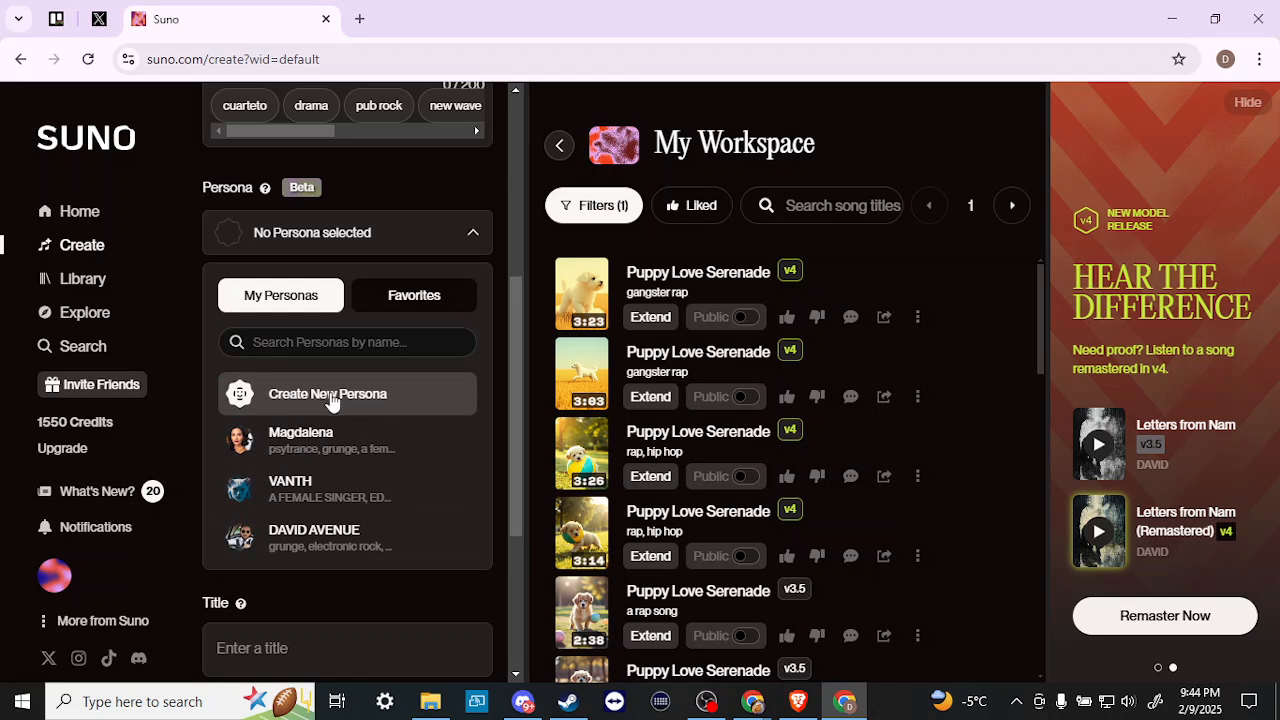
mouse_move(547, 297)
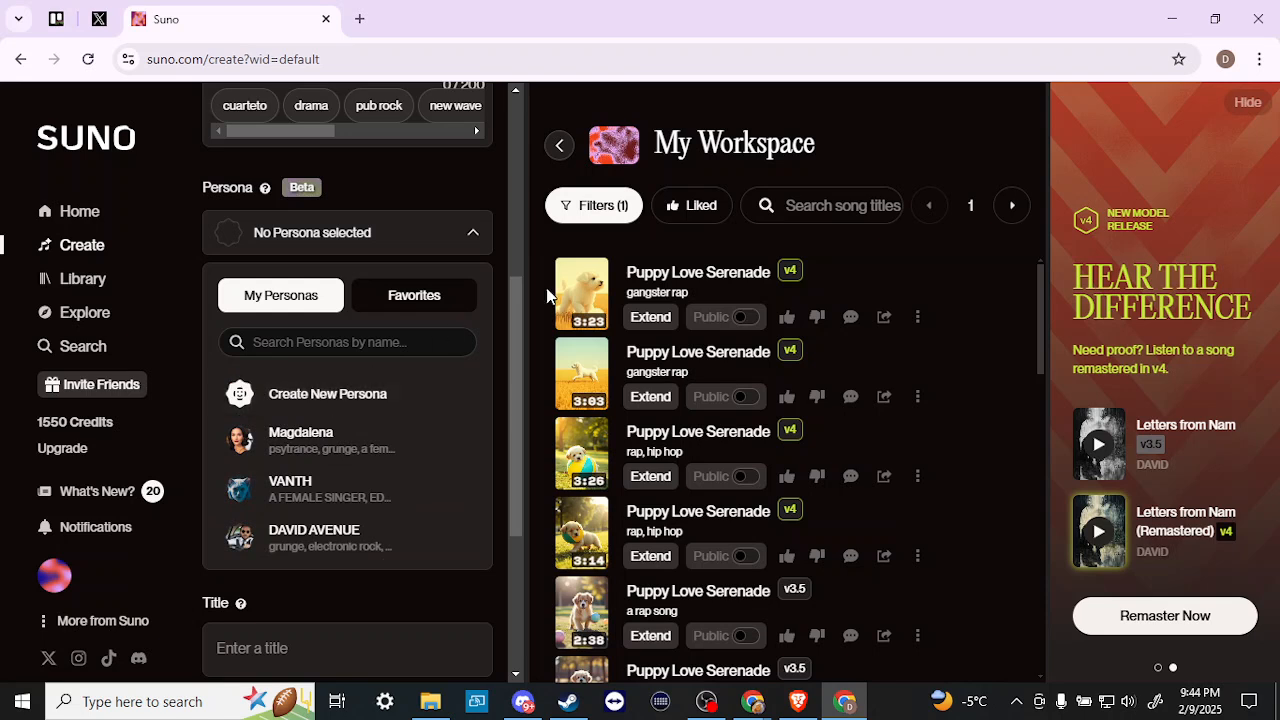
mouse_move(918, 463)
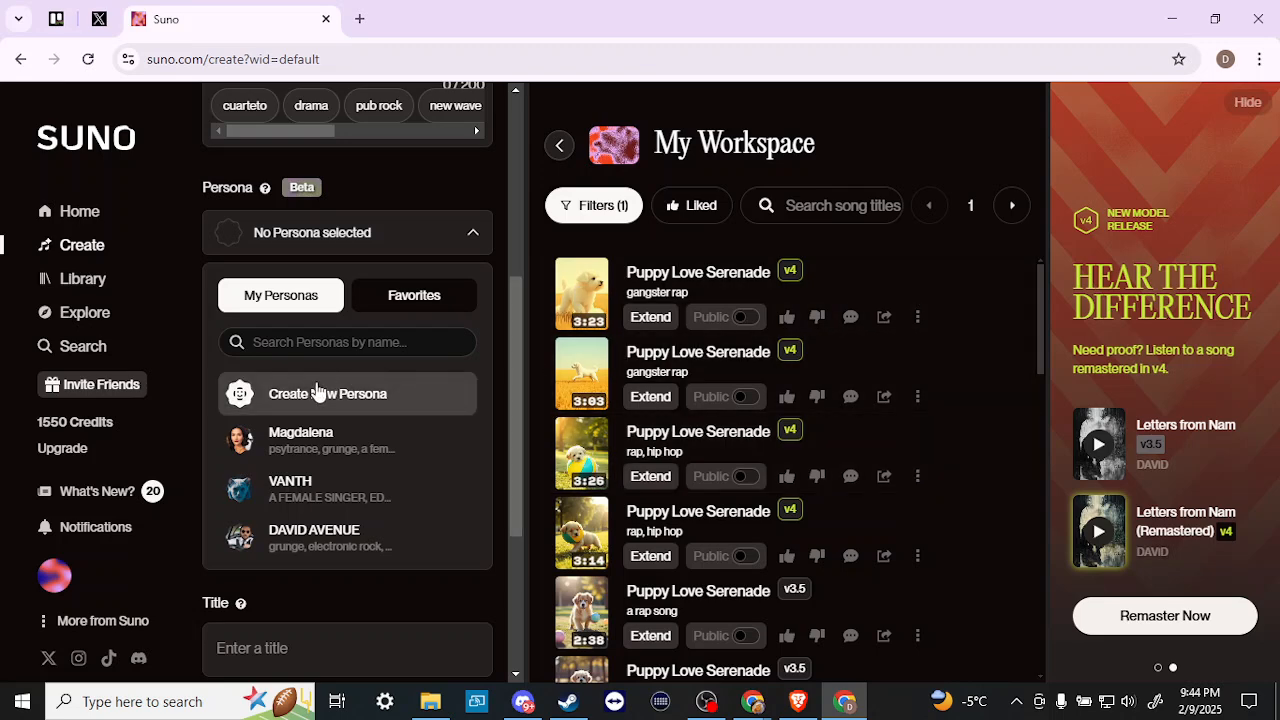
Open the Create a Persona dialog, view its 'Based on' song list, and close it unsaved
left_click(327, 393)
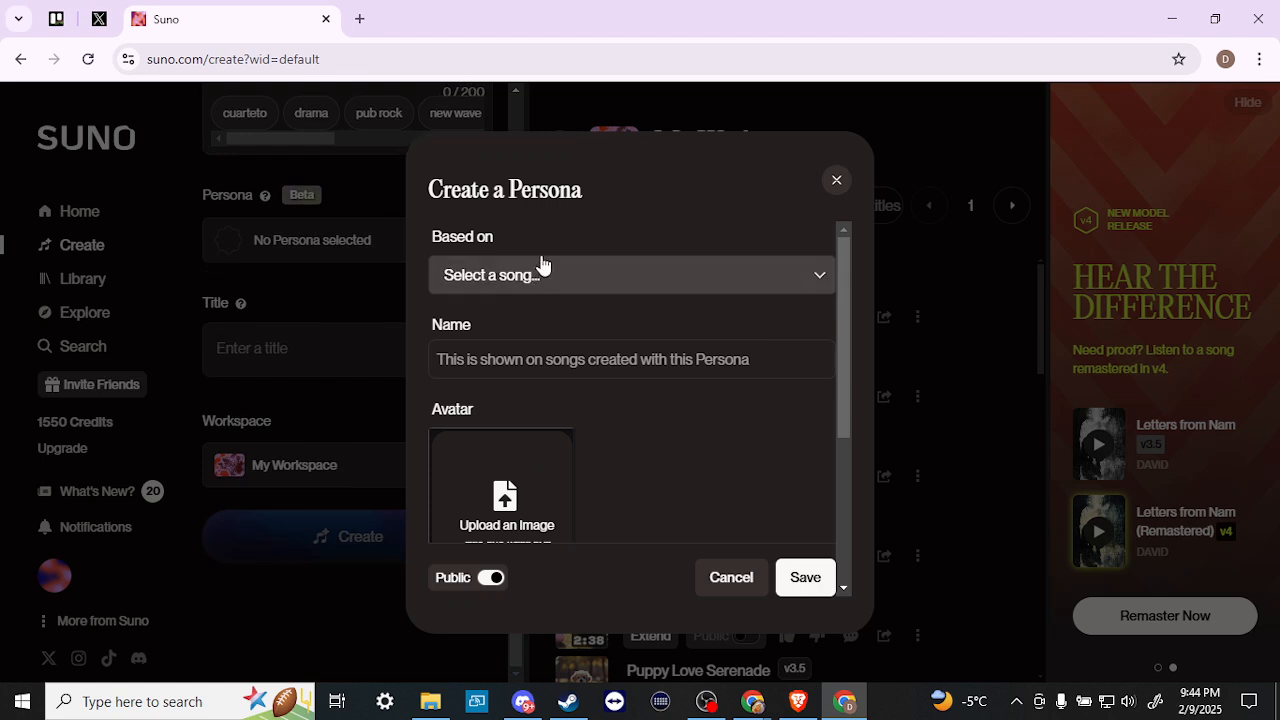
mouse_move(505, 250)
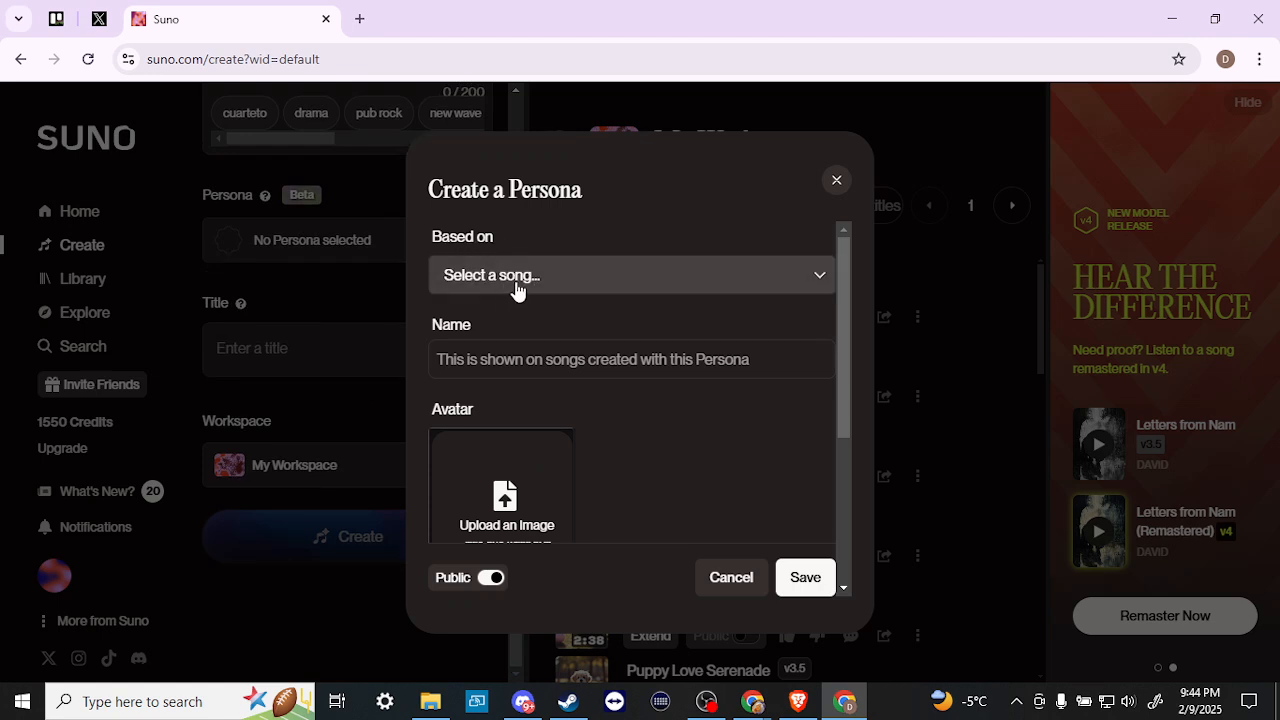
left_click(630, 275)
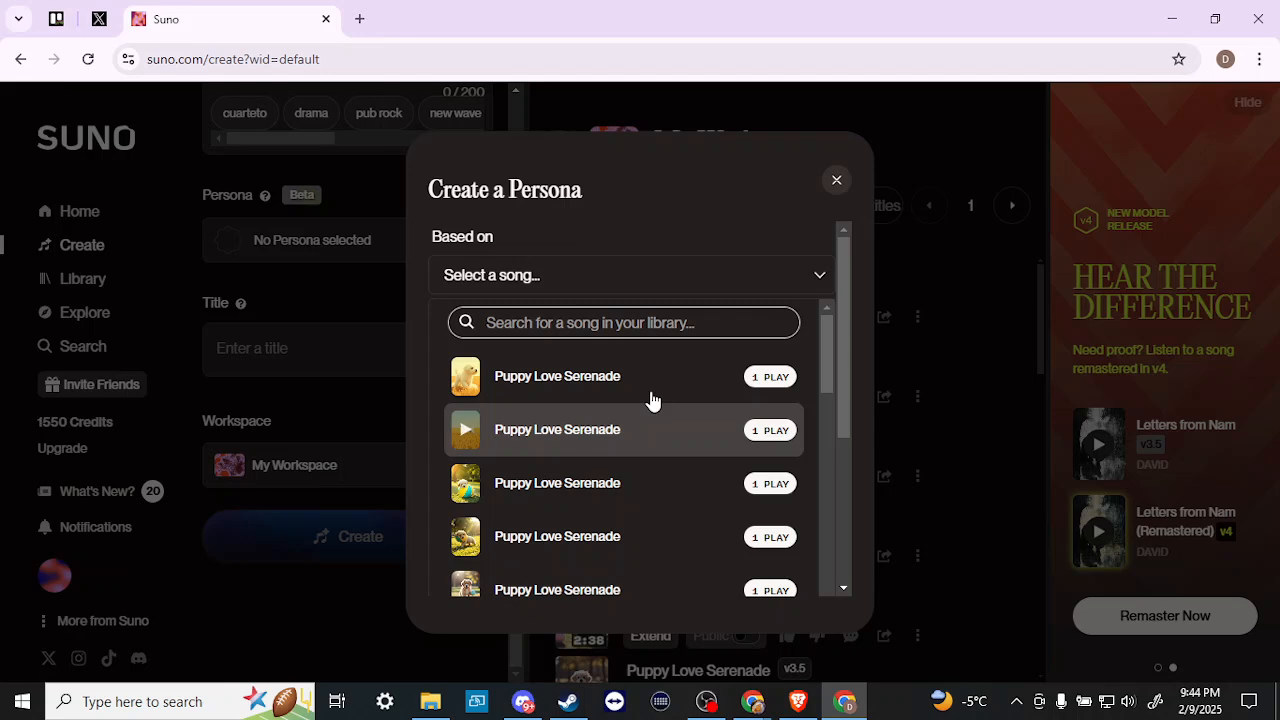
mouse_move(831, 207)
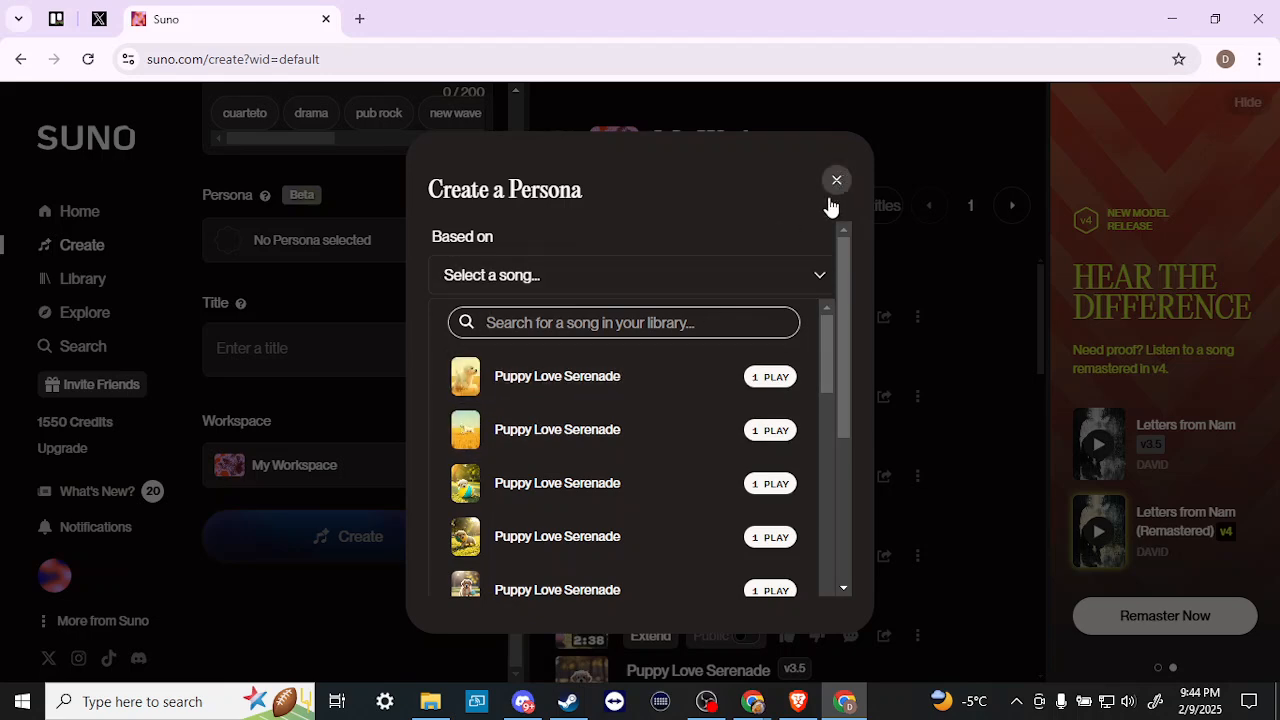
left_click(836, 180)
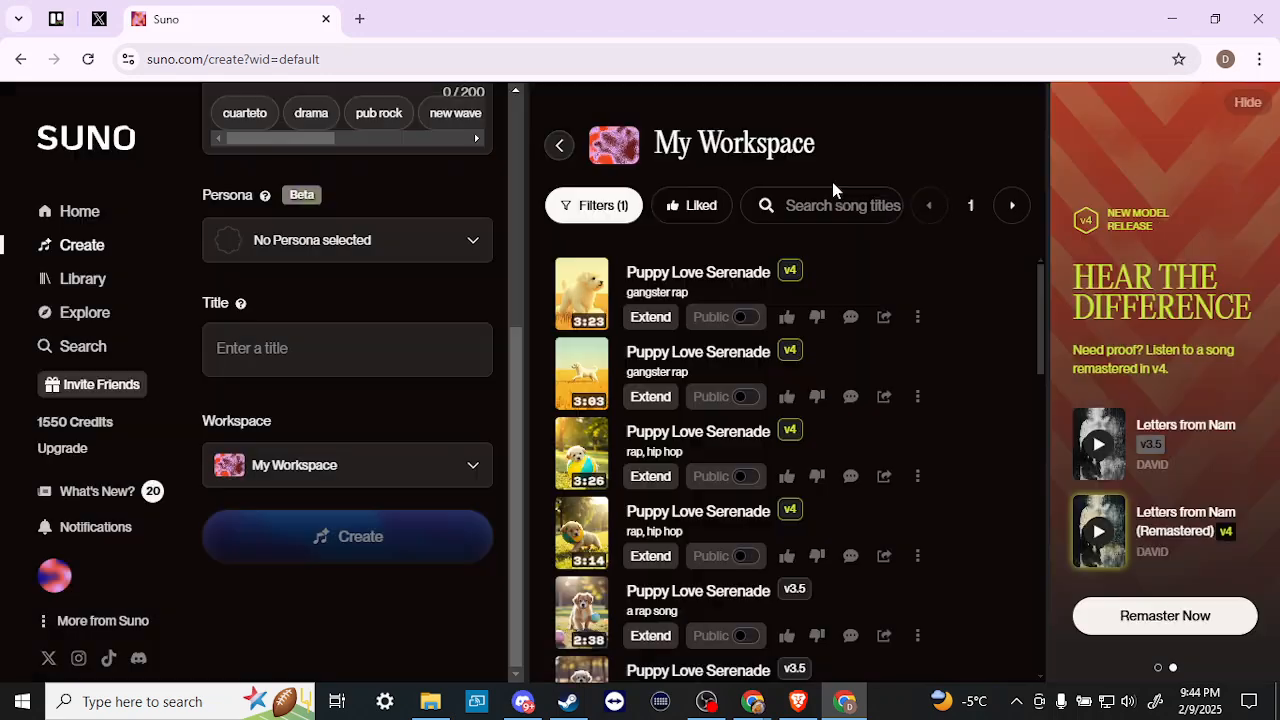
Choose the VANTH persona, setting style to 'A FEMALE SINGER, EDM, PSYTRANCE, ROCK, GRUNGE, METAL'
left_click(346, 240)
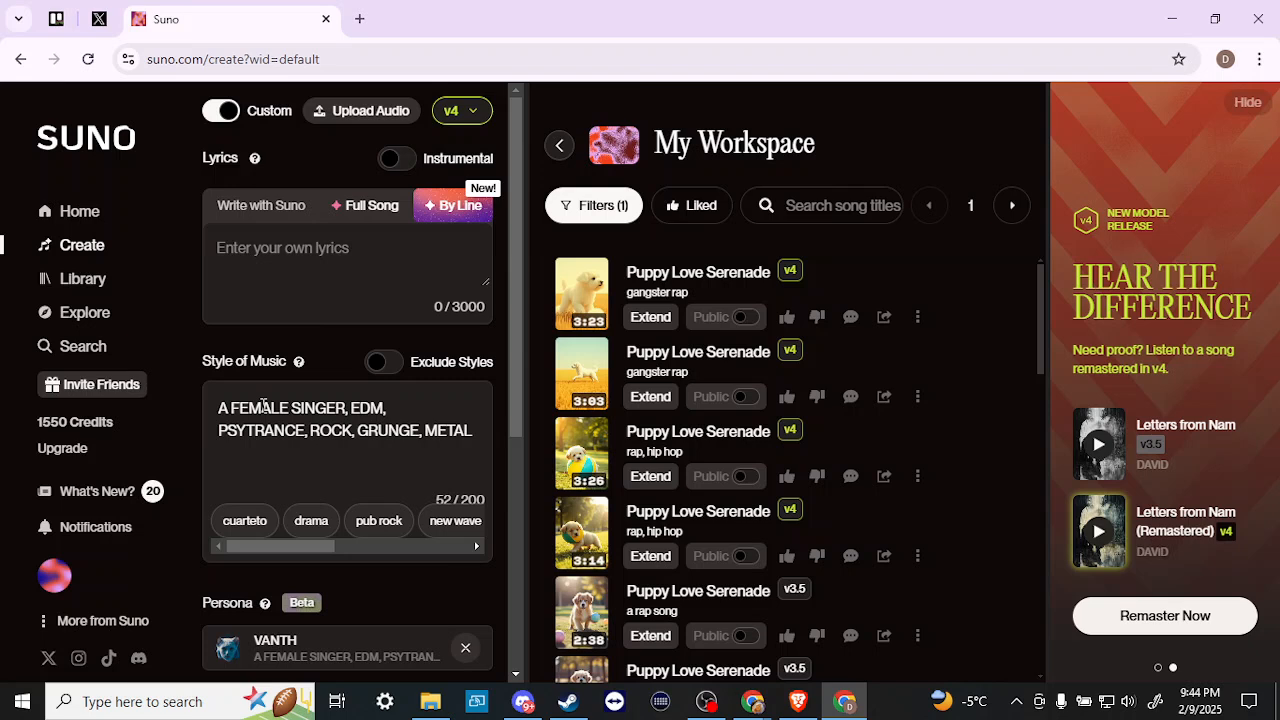
mouse_move(255, 408)
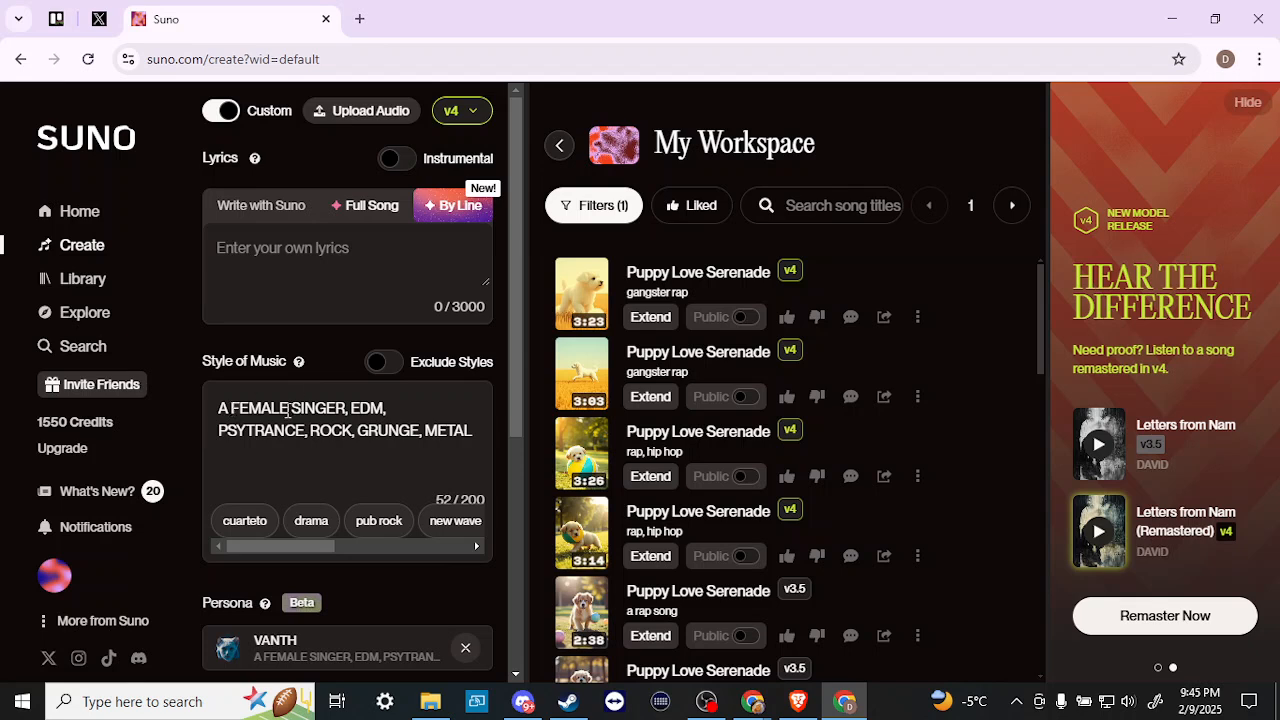
scroll("down", 3)
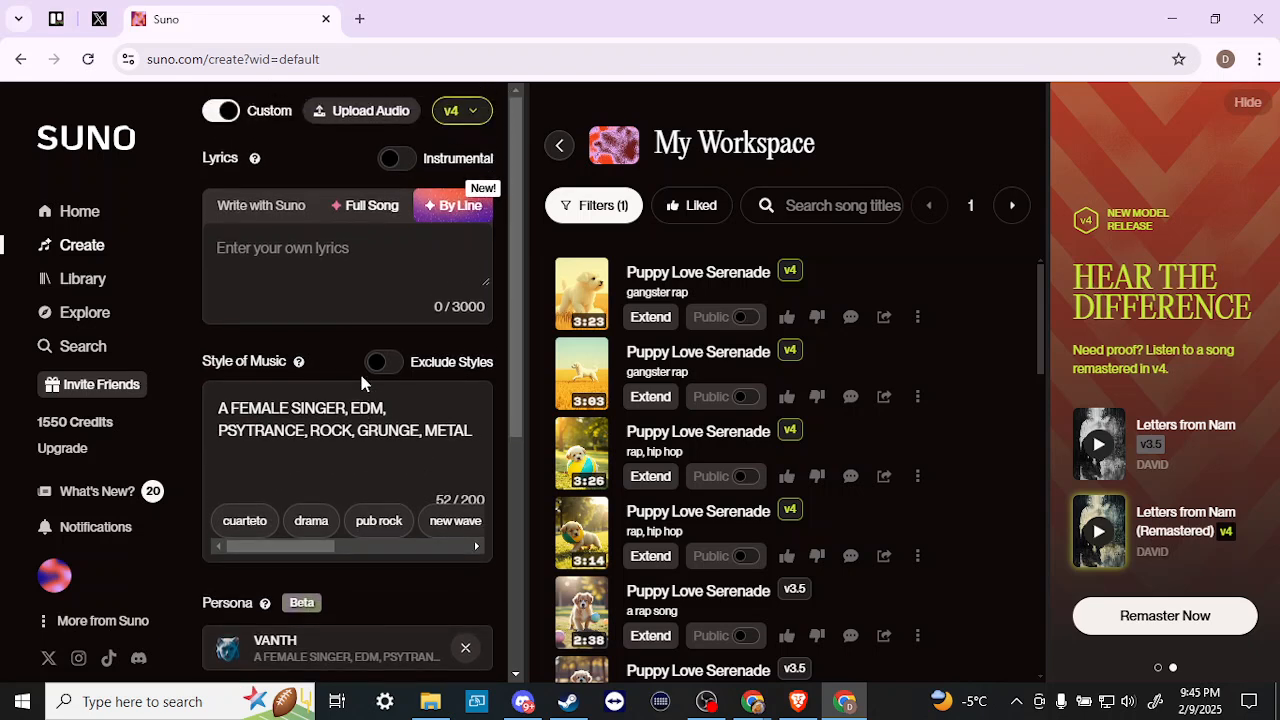
mouse_move(320, 340)
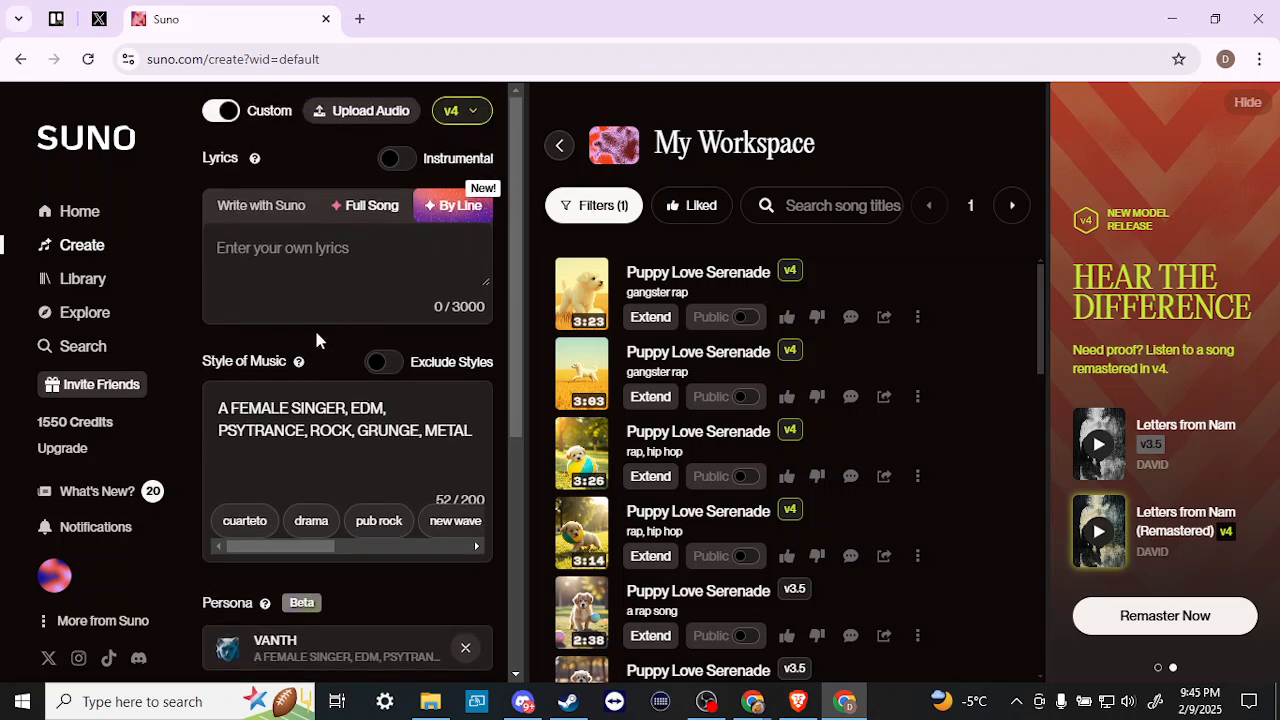